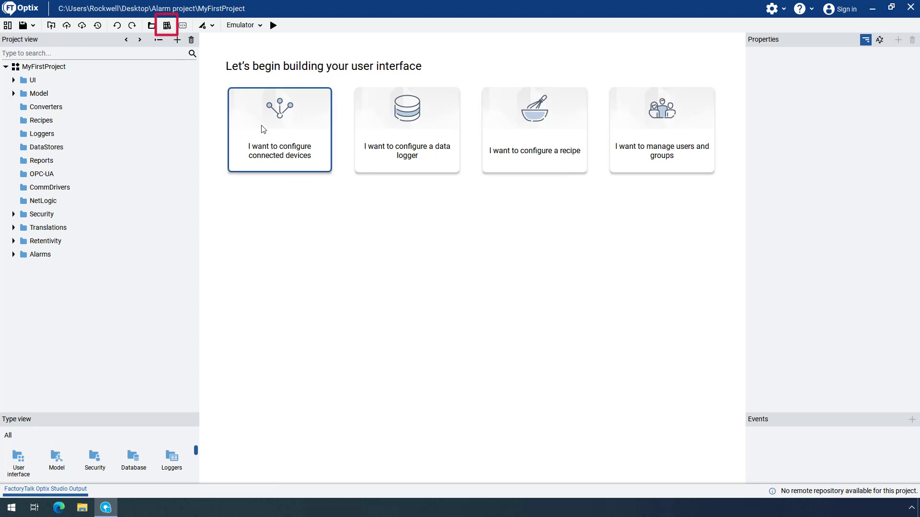
- Search the Libraries for 'logger' and add the Alarms Event Logger to Loggers
click(166, 25)
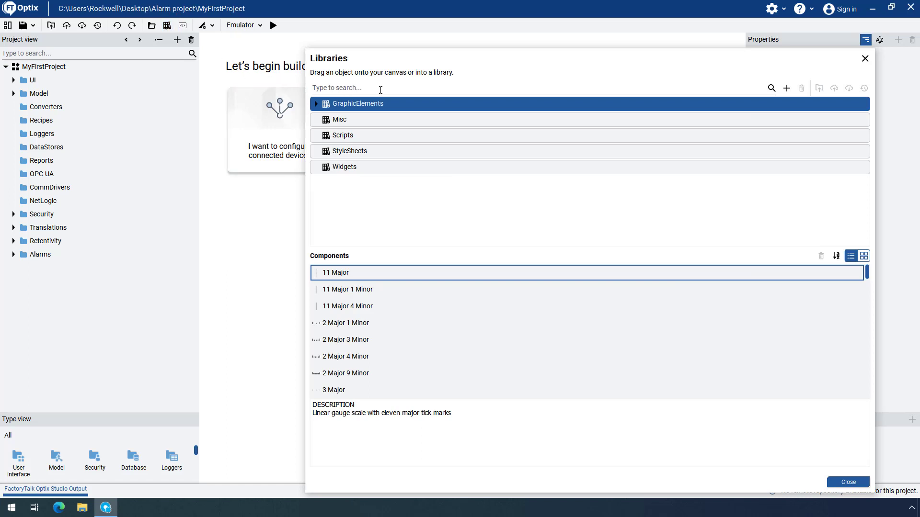
text(logger)
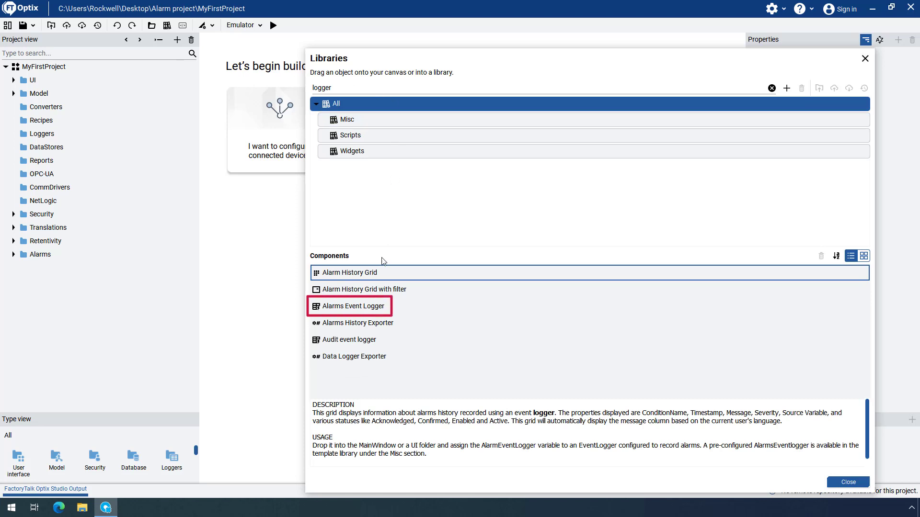
click(351, 306)
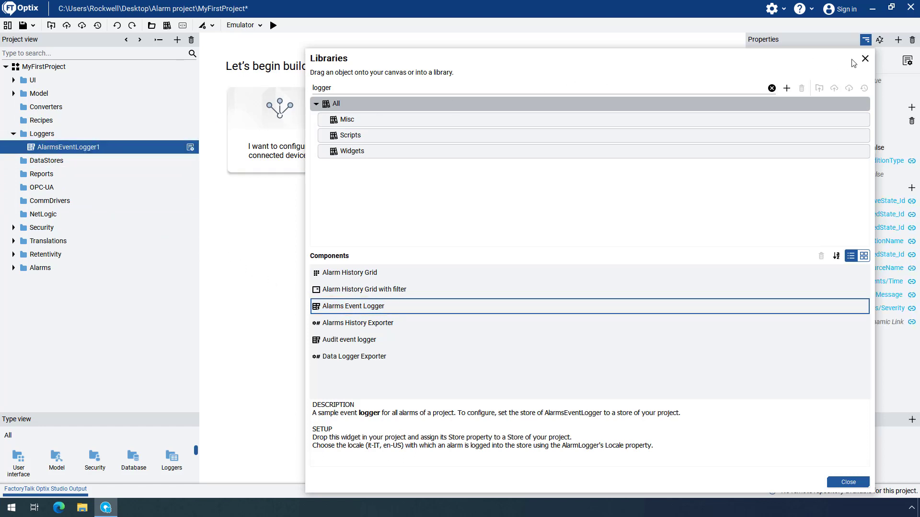
click(864, 59)
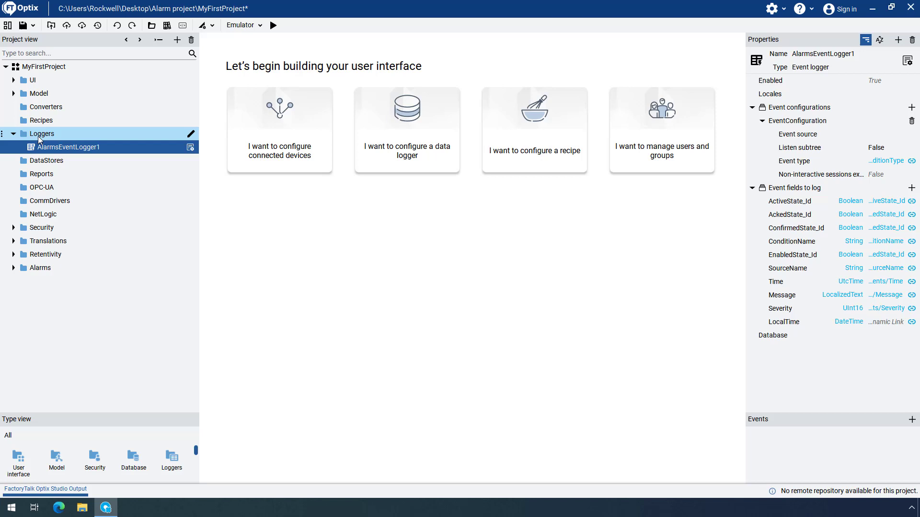
- Create EventLogger1 in Loggers with one event configuration, and open its Event type browser
right_click(41, 133)
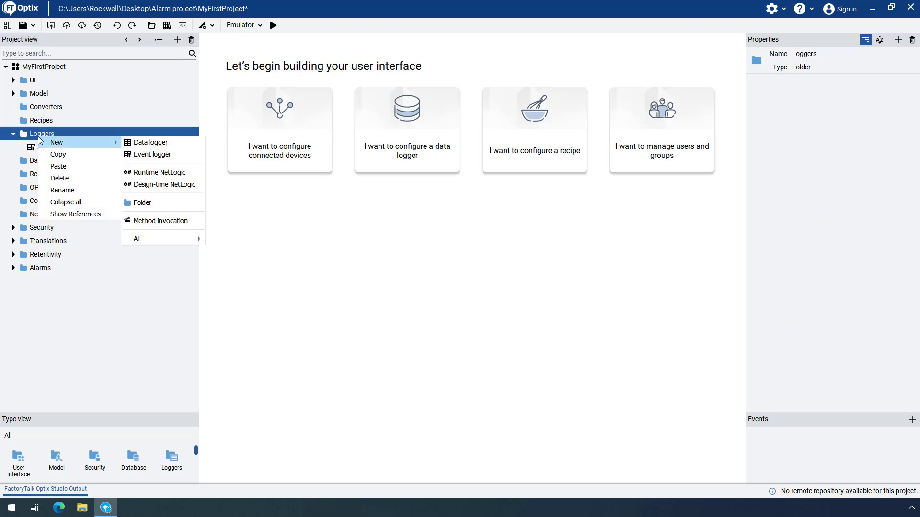
mouse_move(107, 145)
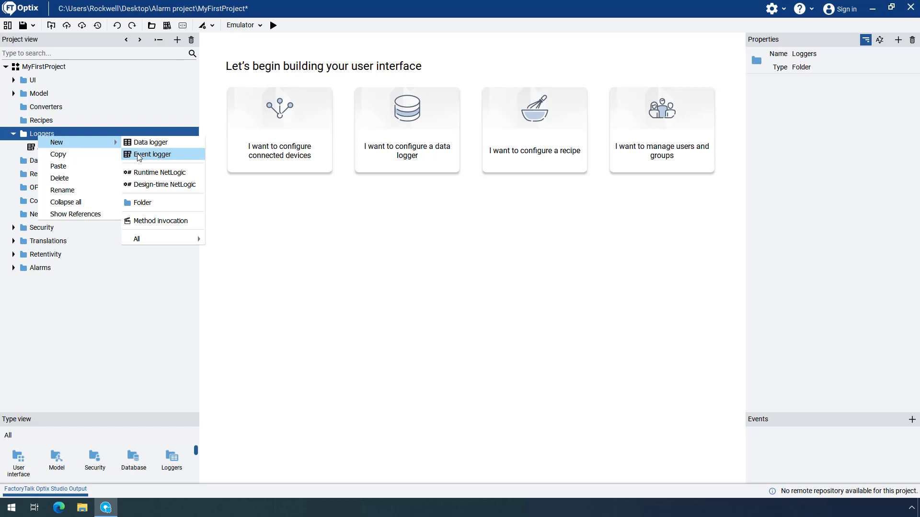
click(152, 155)
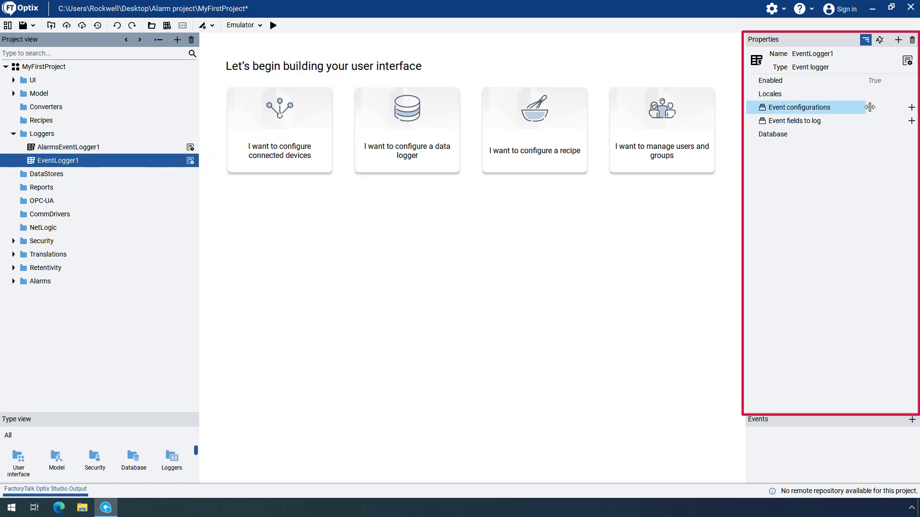
click(912, 107)
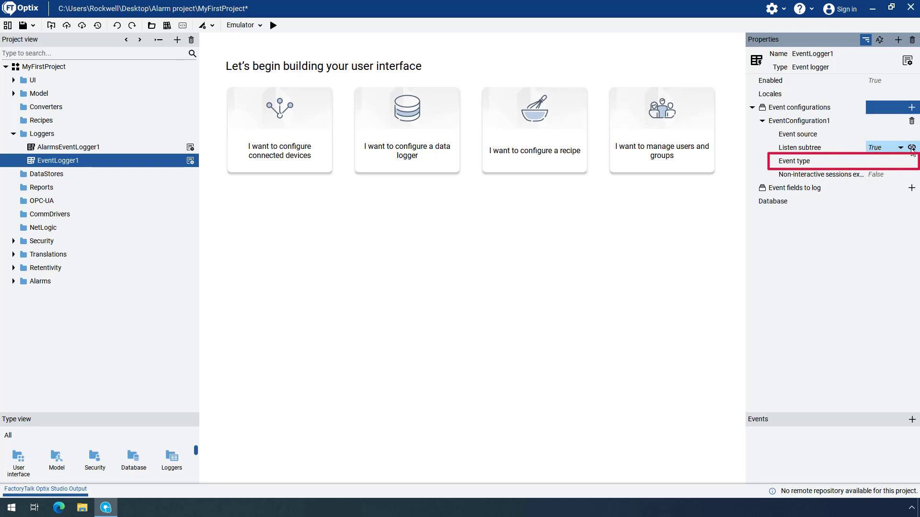
click(913, 161)
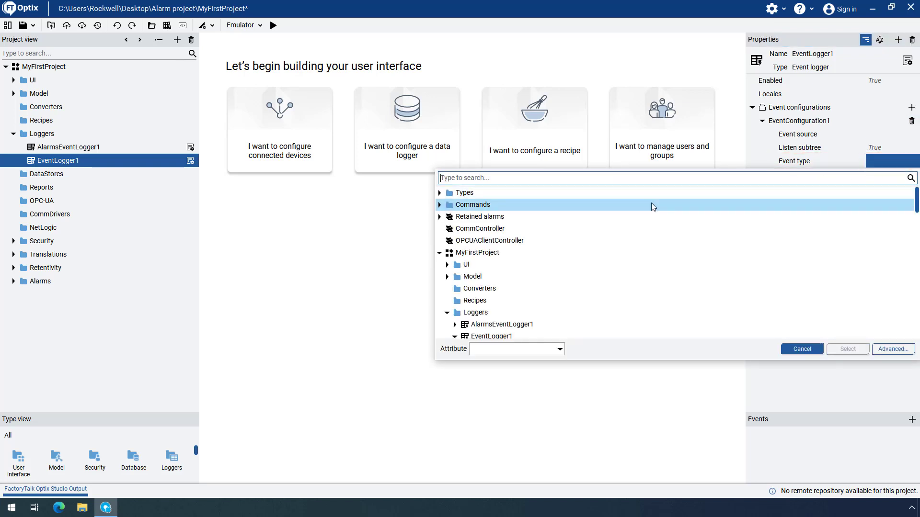
- Set EventLogger1's event type to AlarmConditionType under BaseEventType > ConditionType > AcknowledgeableConditionType
click(440, 192)
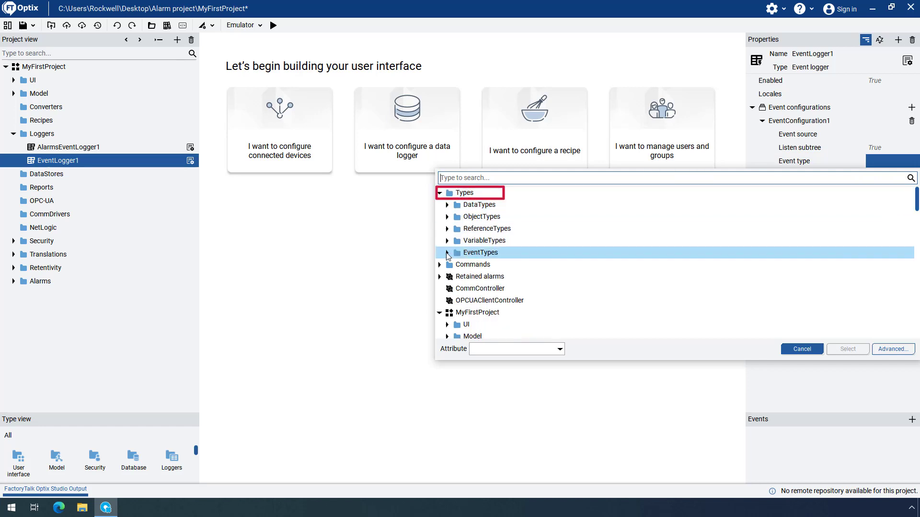
click(447, 253)
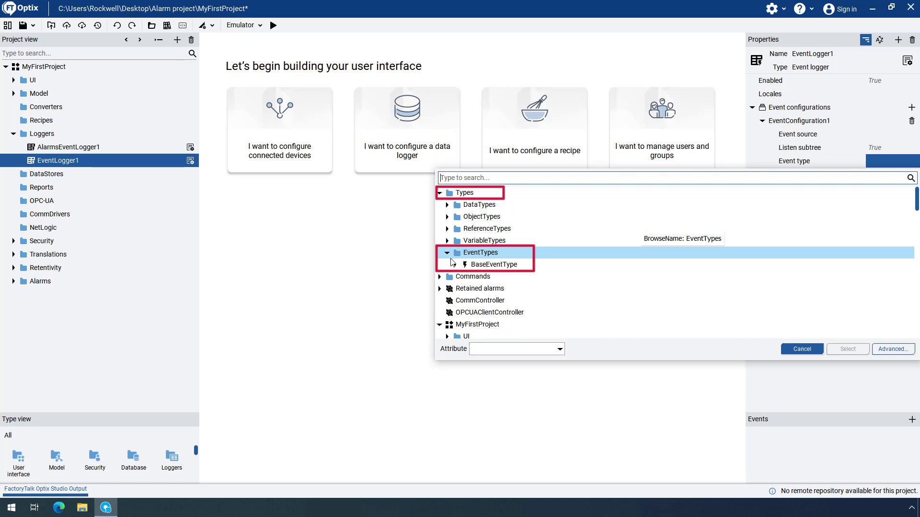
click(490, 264)
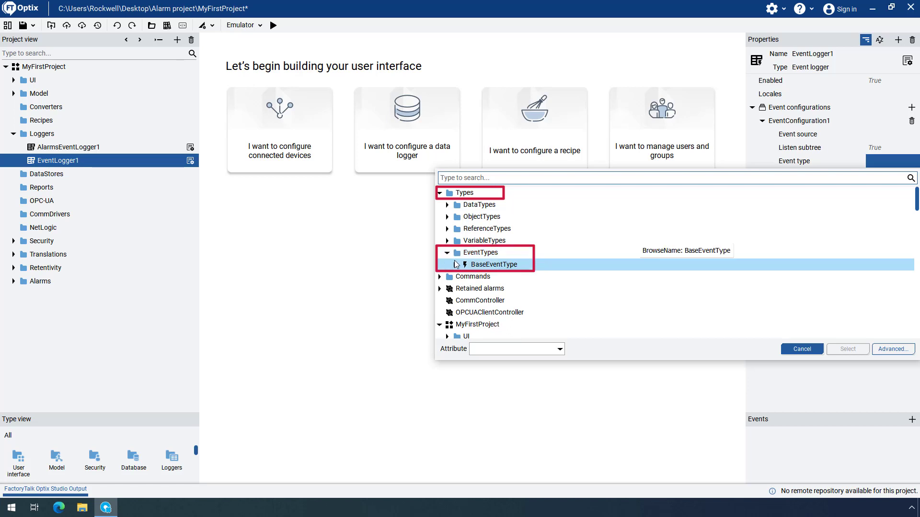
click(447, 265)
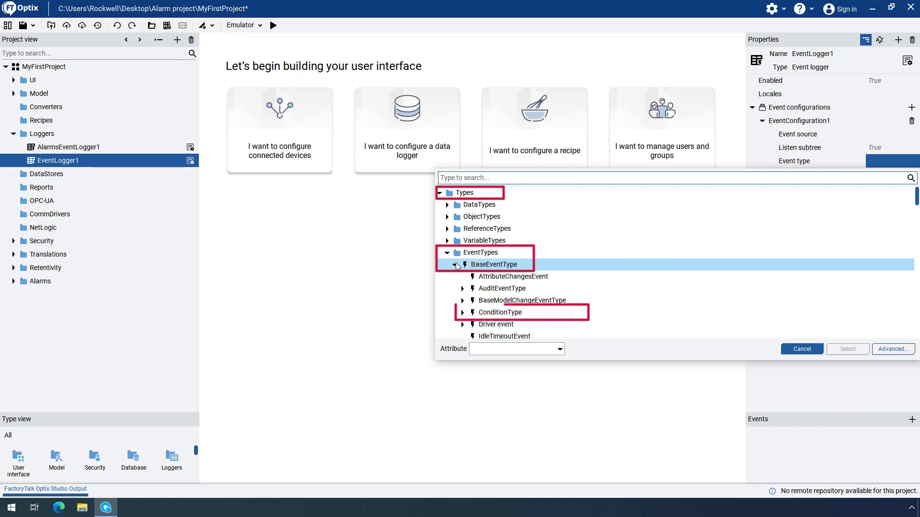
click(499, 312)
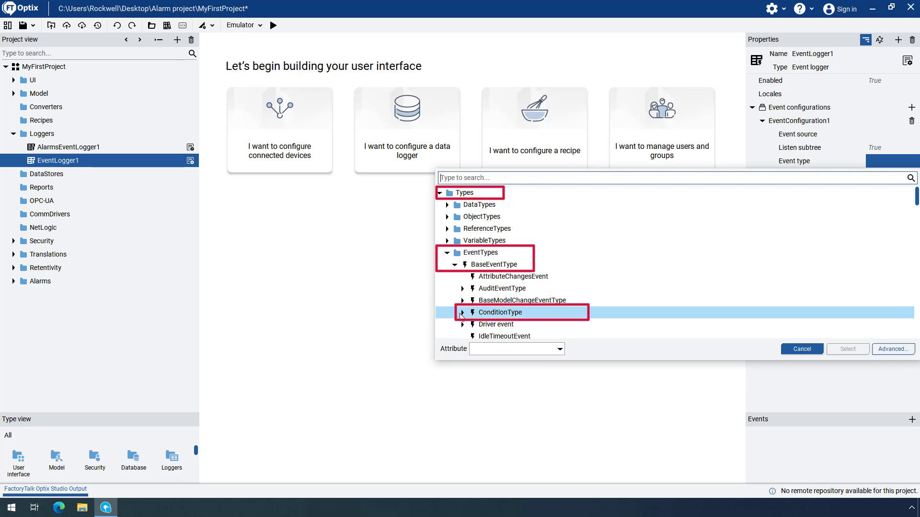
click(463, 312)
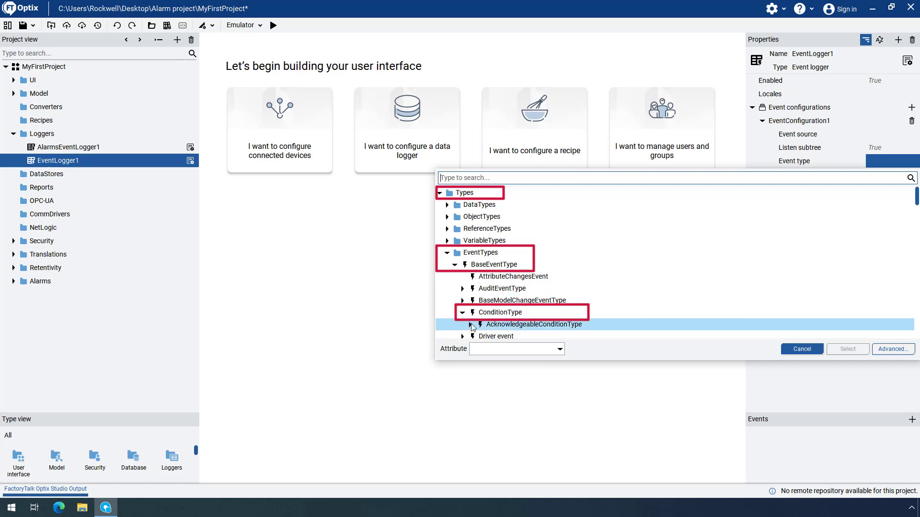
click(470, 324)
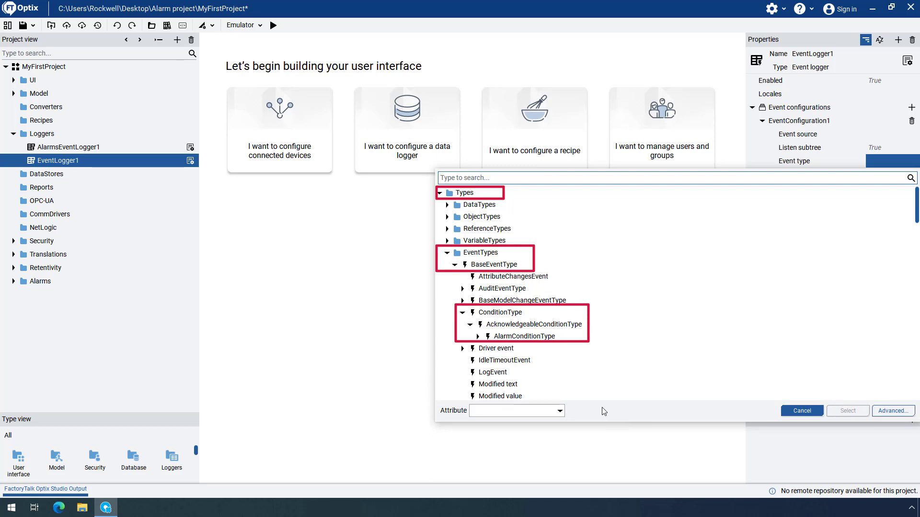
click(524, 337)
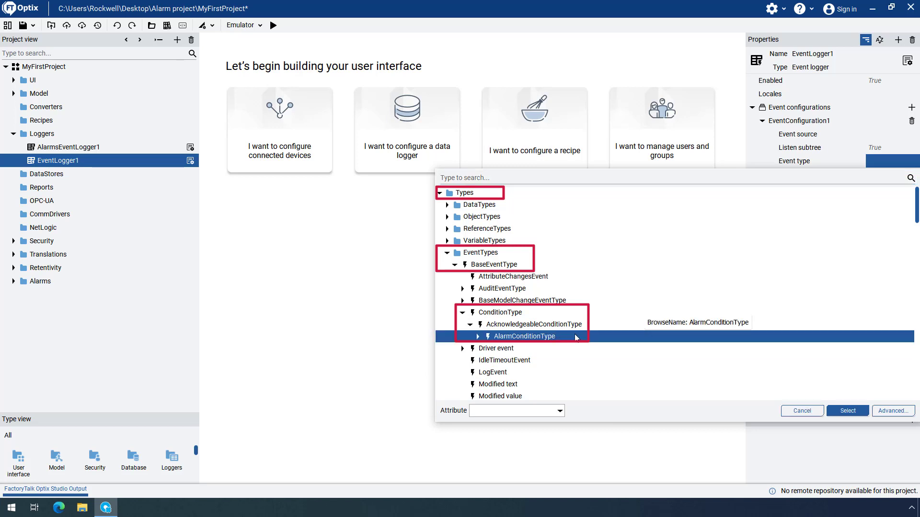
click(847, 410)
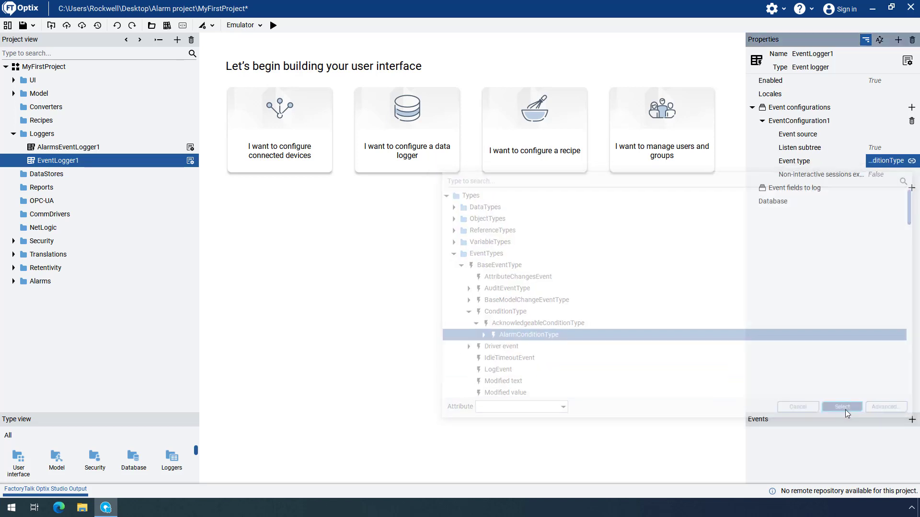
click(842, 407)
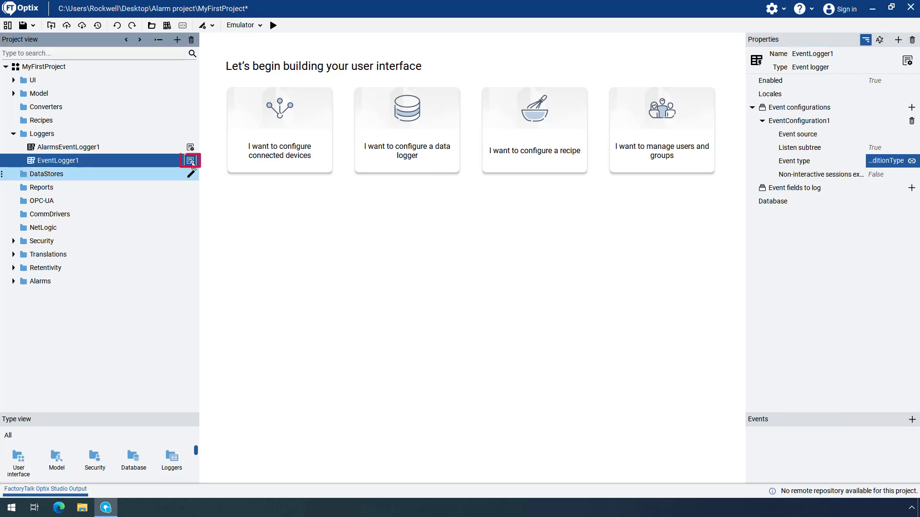
- View EventLogger1's event fields, then AlarmsEventLogger1's logged fields (Time, Message, Severity, ConditionName)
click(190, 160)
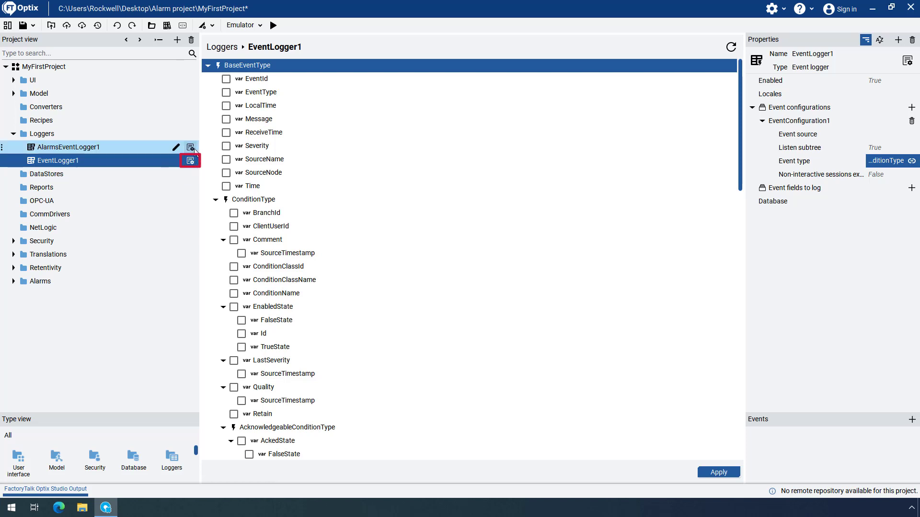
click(68, 147)
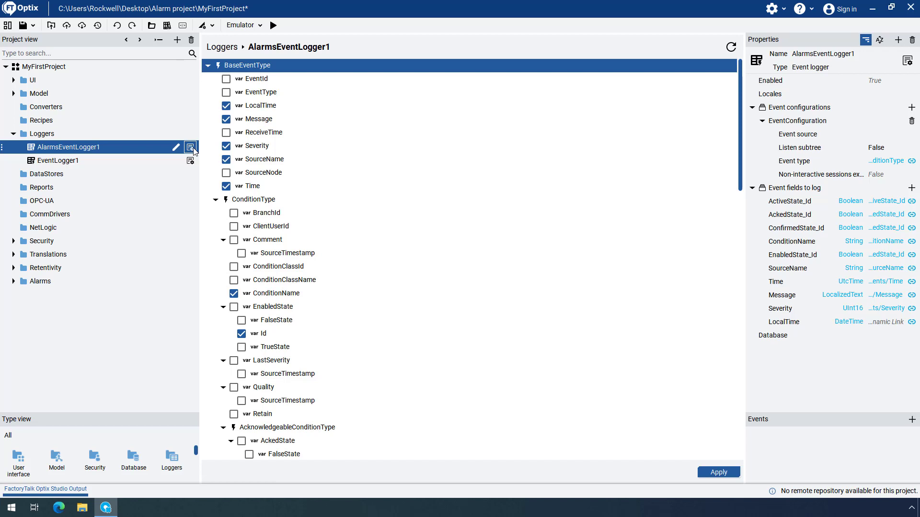
mouse_move(191, 151)
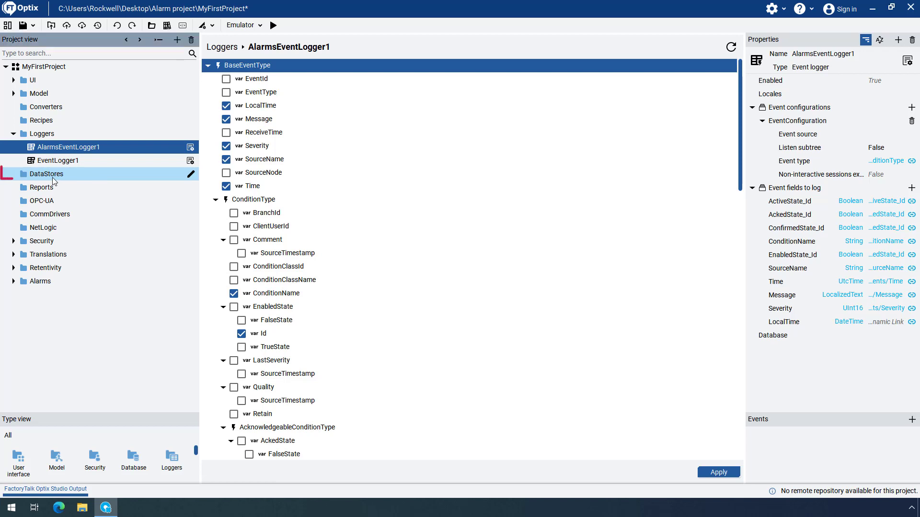
- Add an embedded database in DataStores and rename it AlarmHistoryDB
right_click(46, 174)
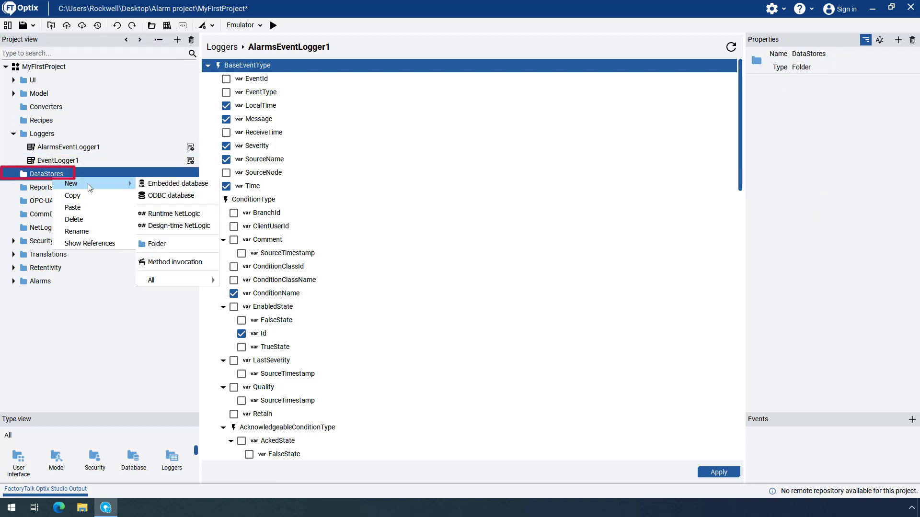
click(173, 183)
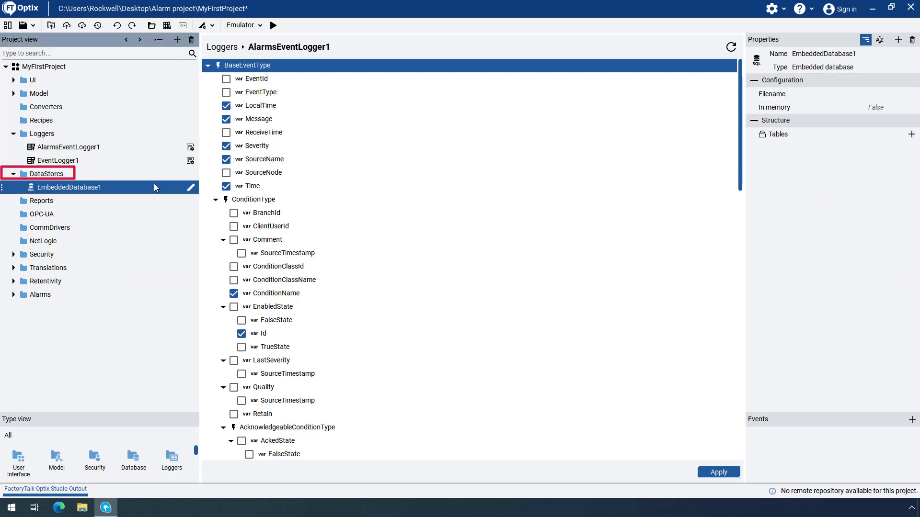
mouse_move(69, 187)
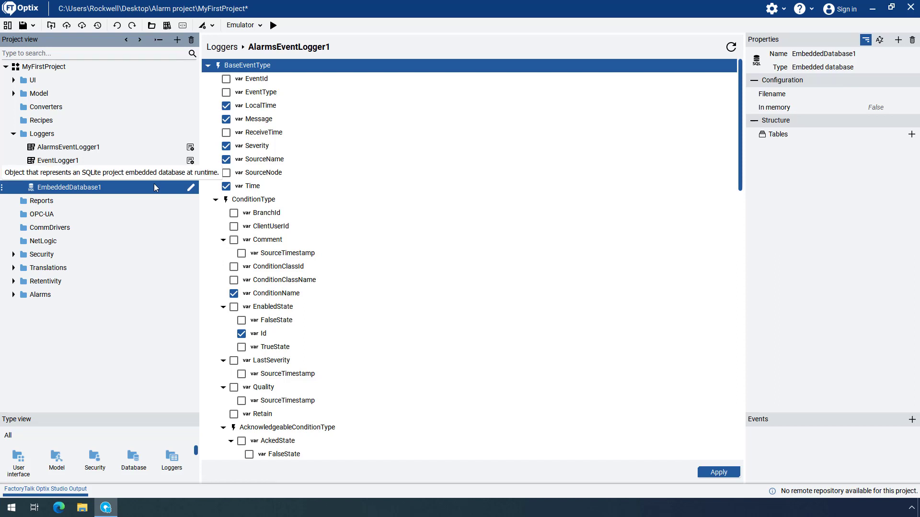
double_click(68, 187)
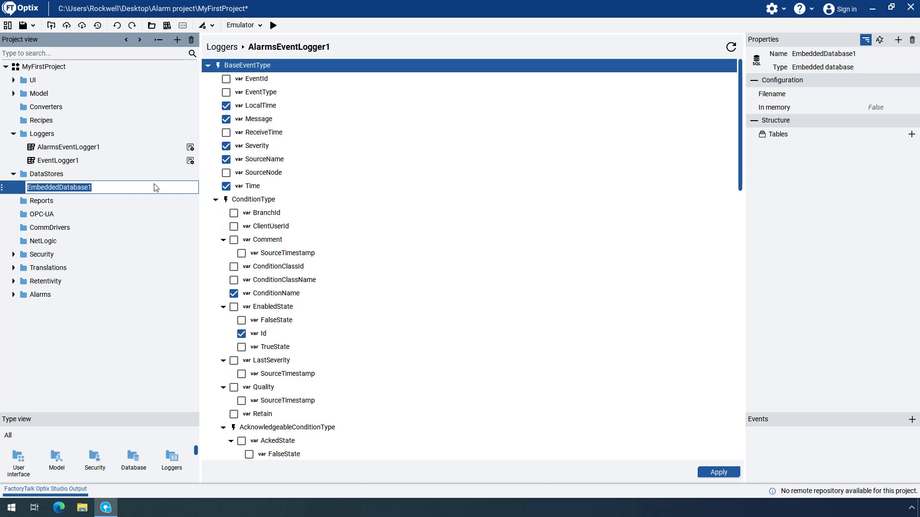
text(AlarmHistoryDB)
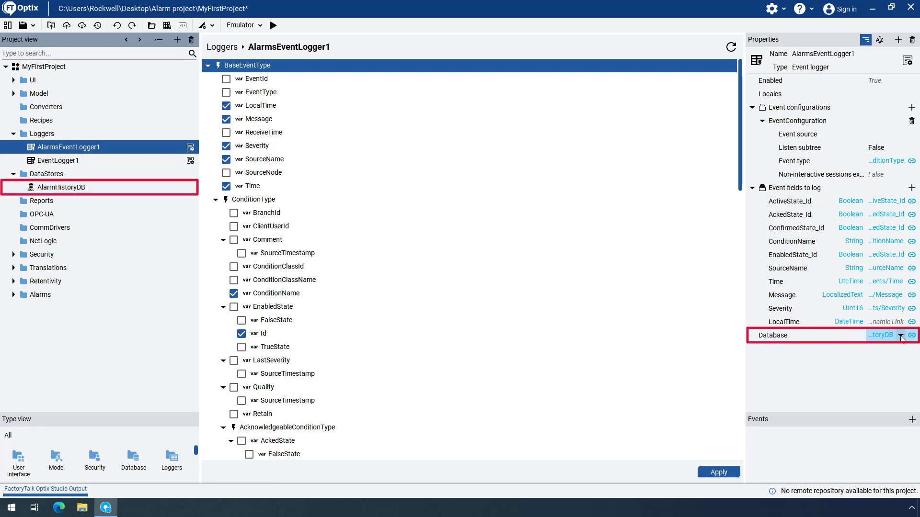
mouse_move(881, 335)
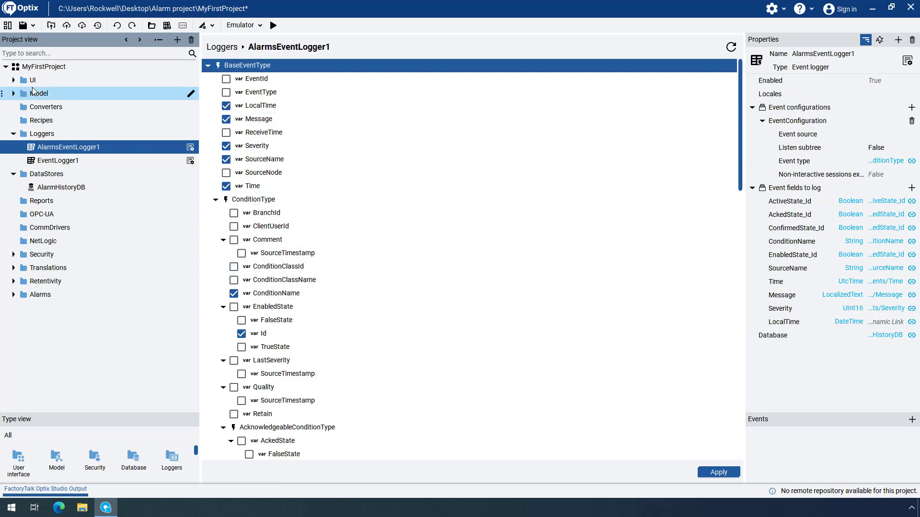
click(13, 80)
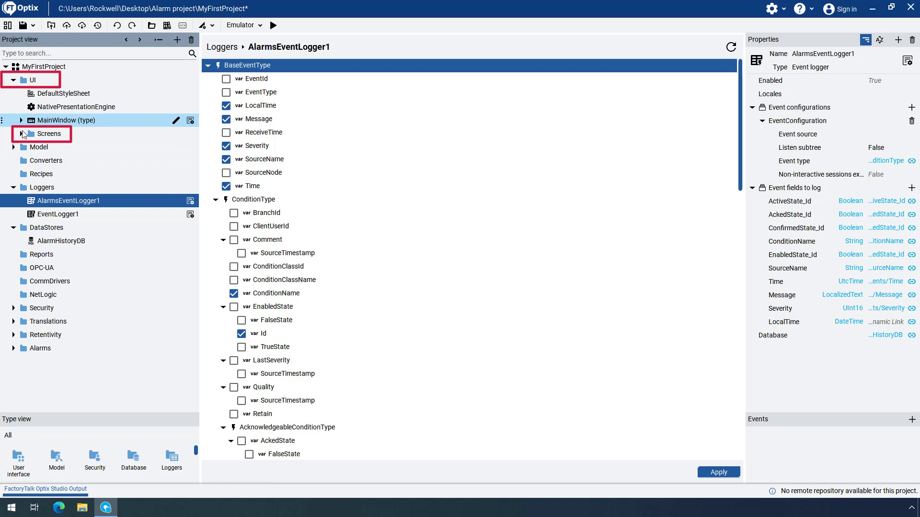
- Create a new panel named AlarmHistory in the Screens folder
click(14, 133)
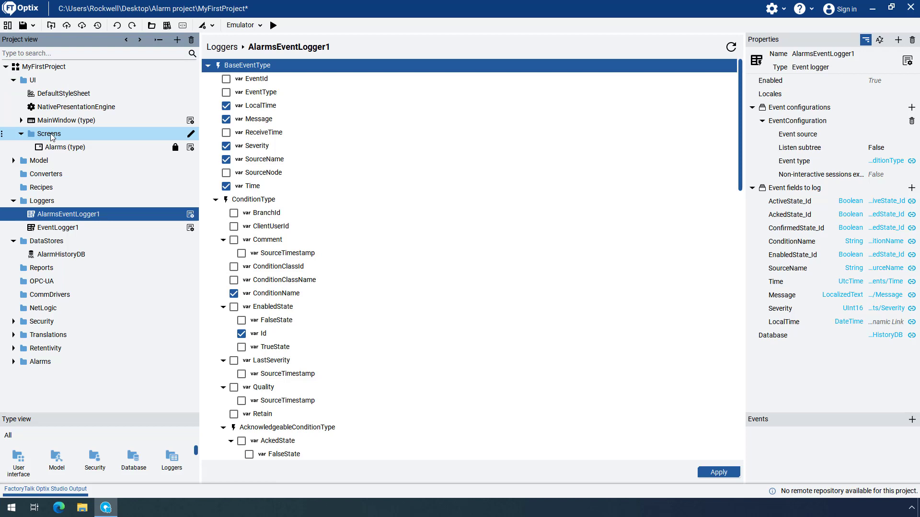
right_click(48, 134)
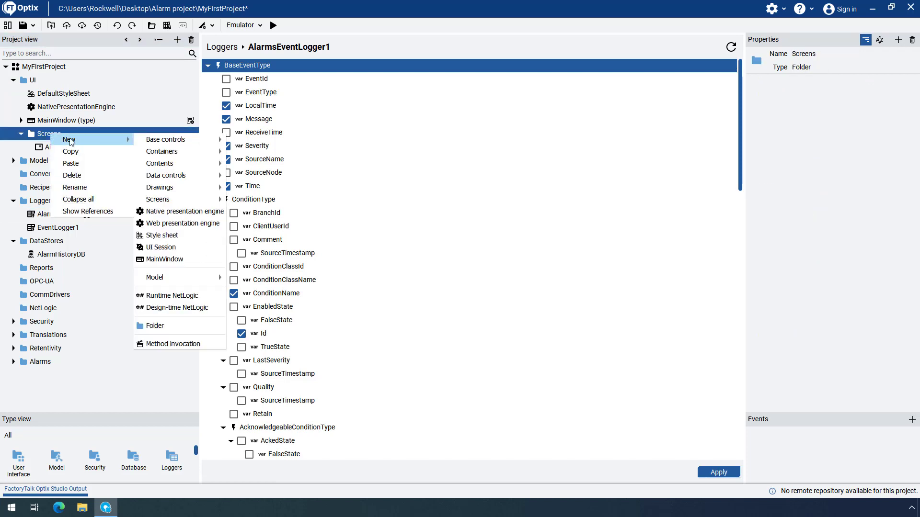
click(166, 139)
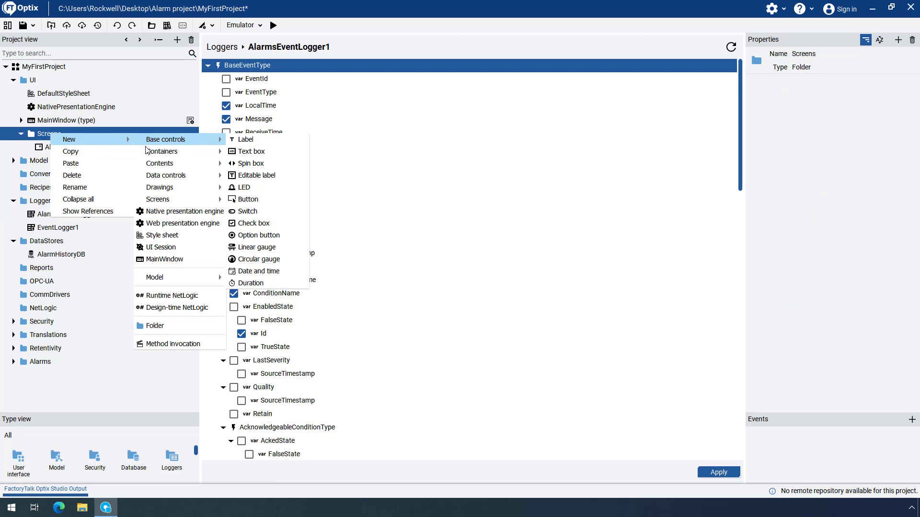
mouse_move(162, 151)
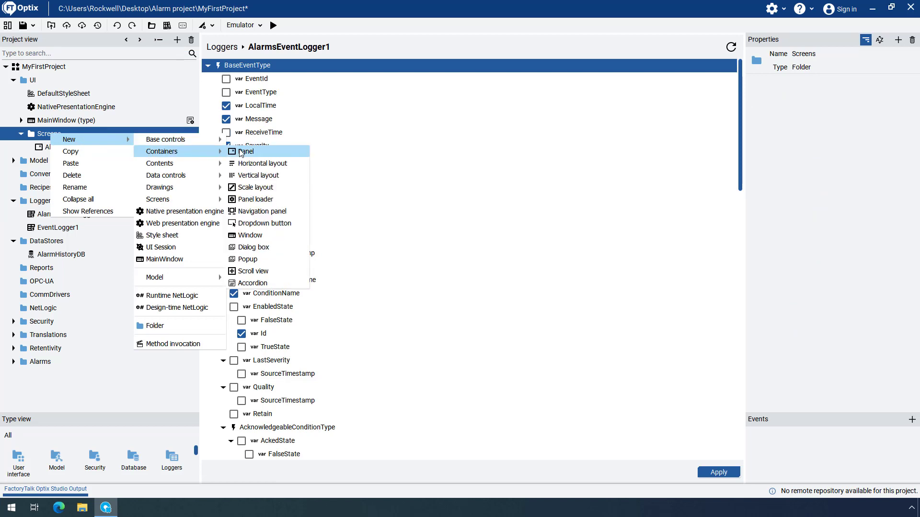
click(246, 152)
text(A)
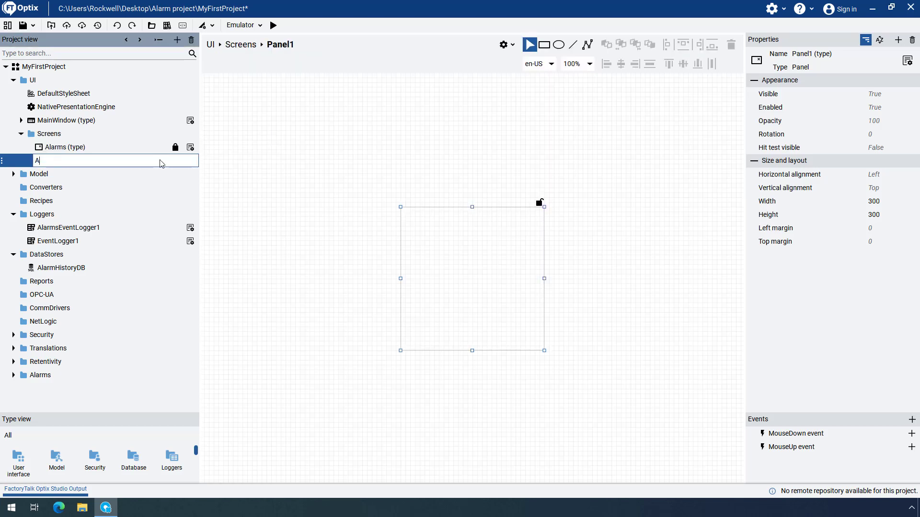
text(larmHistory (type)
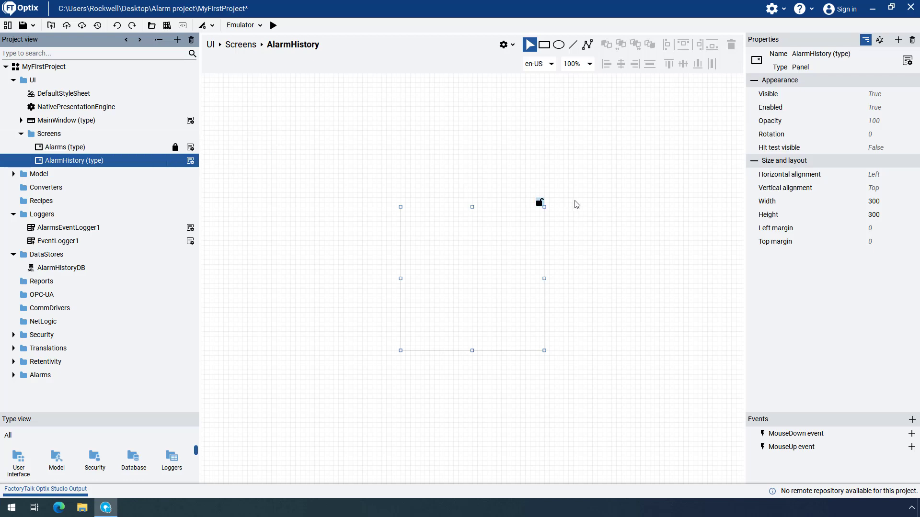
- Size the AlarmHistory panel to width 930 and height 500
click(874, 201)
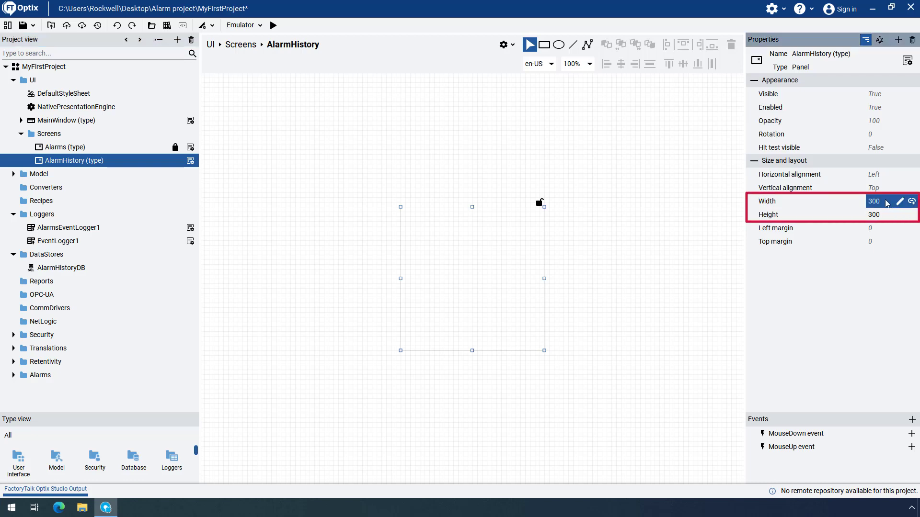
text(930)
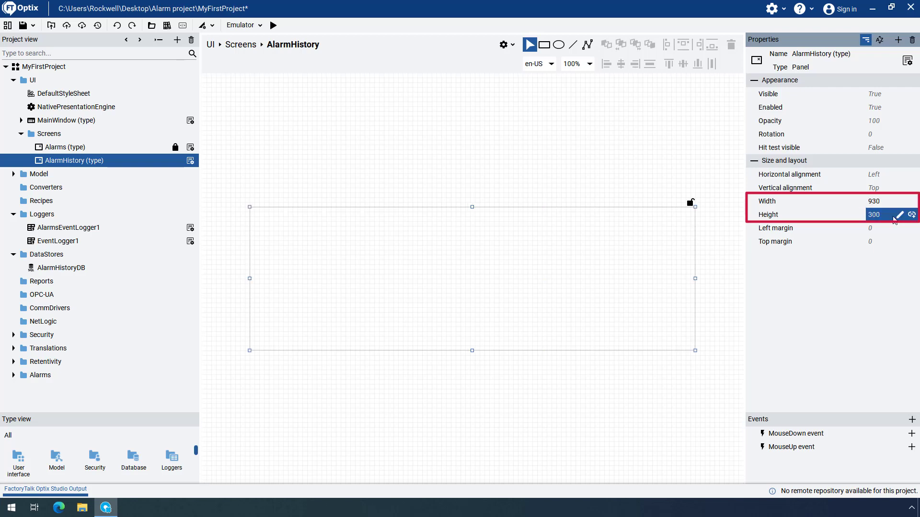
text(500)
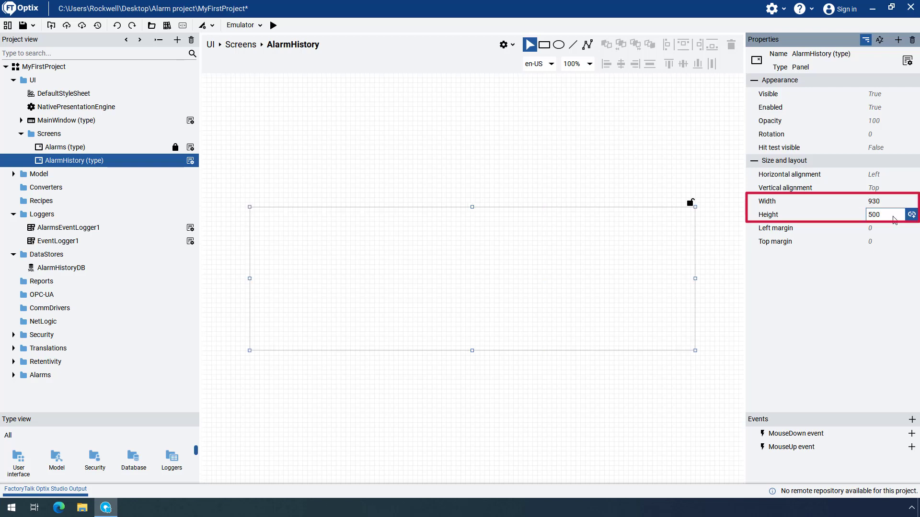
click(878, 214)
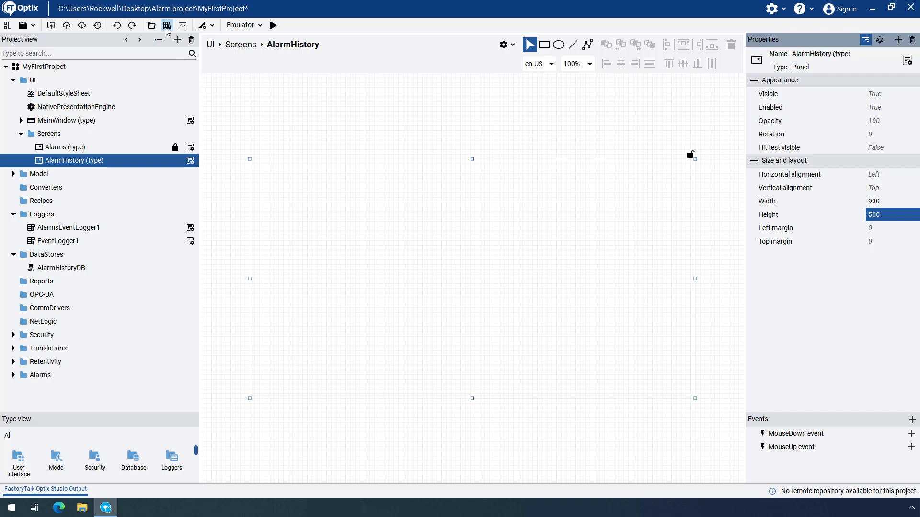
- Drag an Alarm History Grid from the Widgets library onto the AlarmHistory panel
click(167, 25)
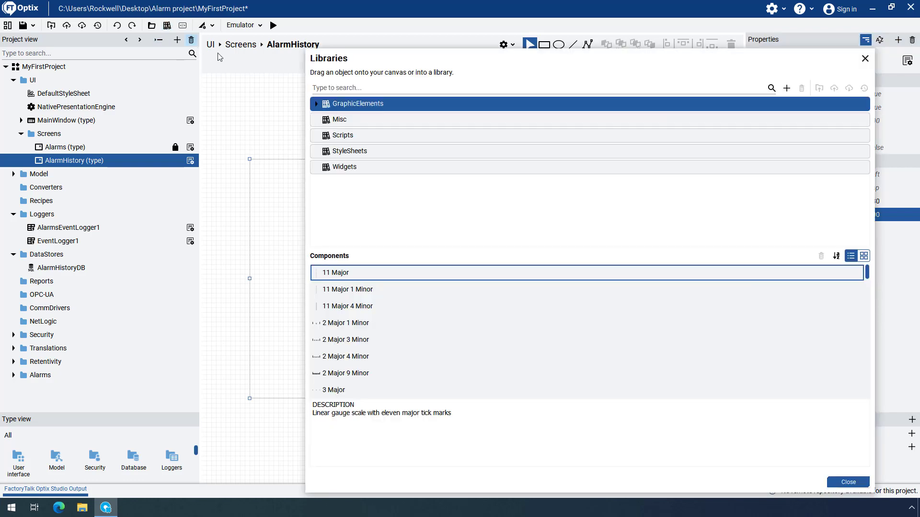
click(345, 166)
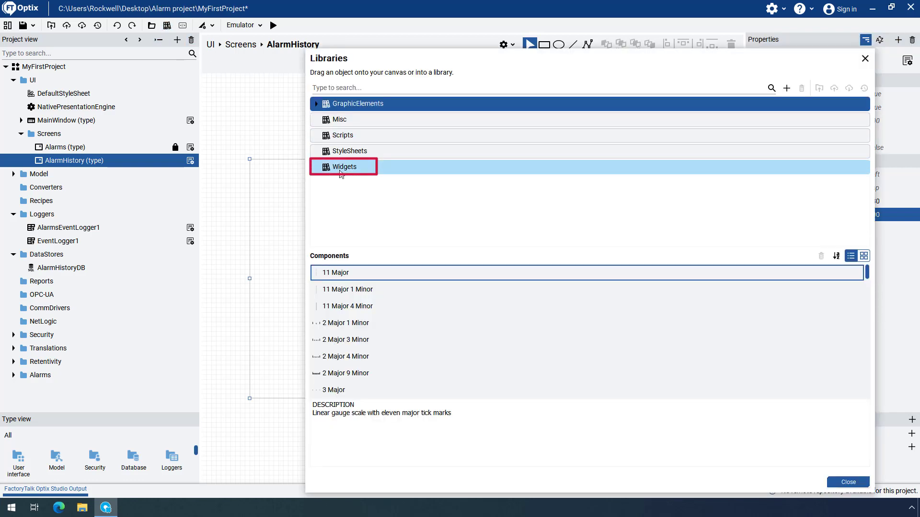
click(346, 167)
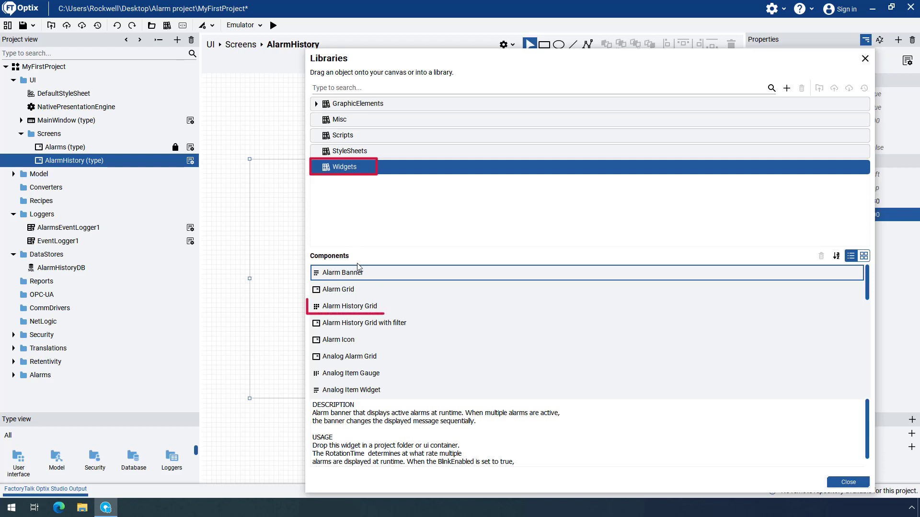
click(351, 306)
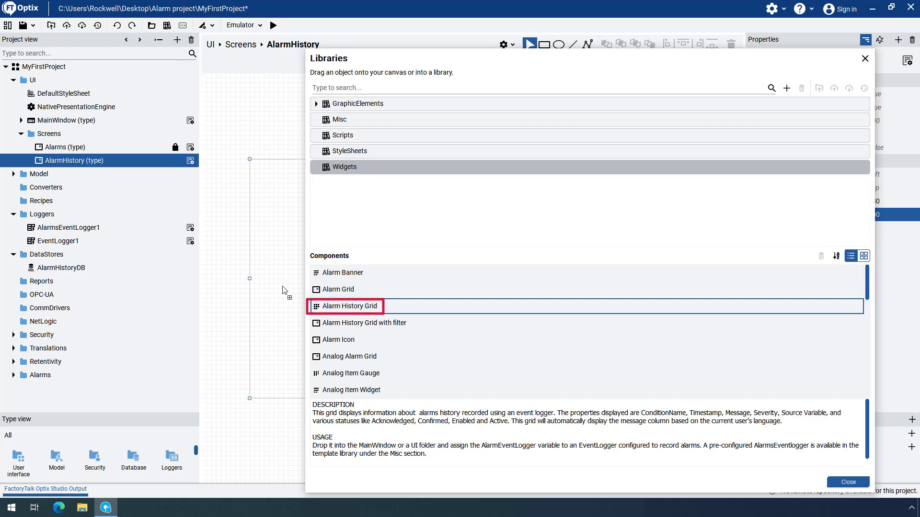
drag(347, 306, 292, 290)
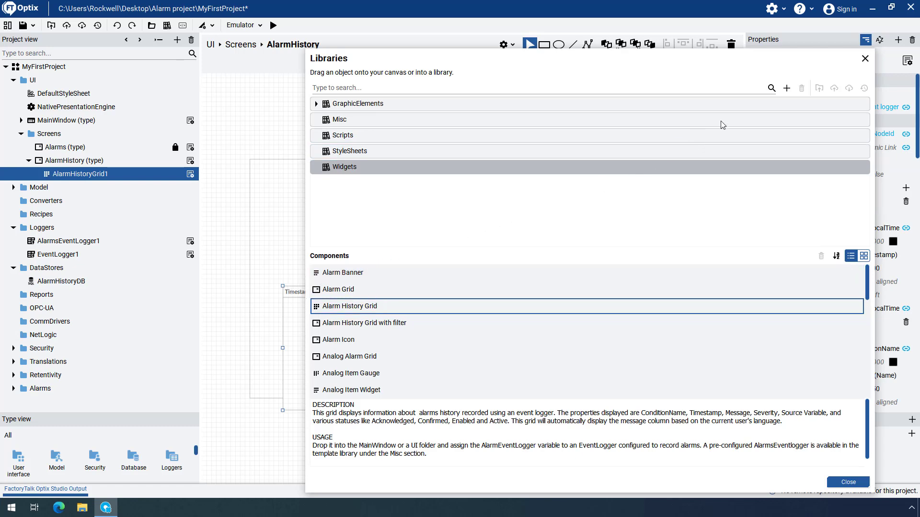
- Set AlarmHistoryGrid1's width to 930, left margin 0 and top margin 80
click(847, 482)
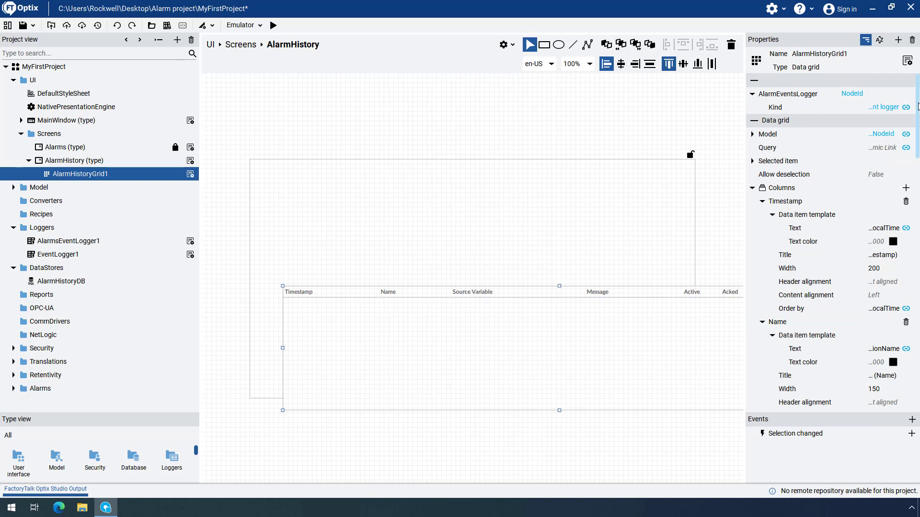
scroll(down, 3)
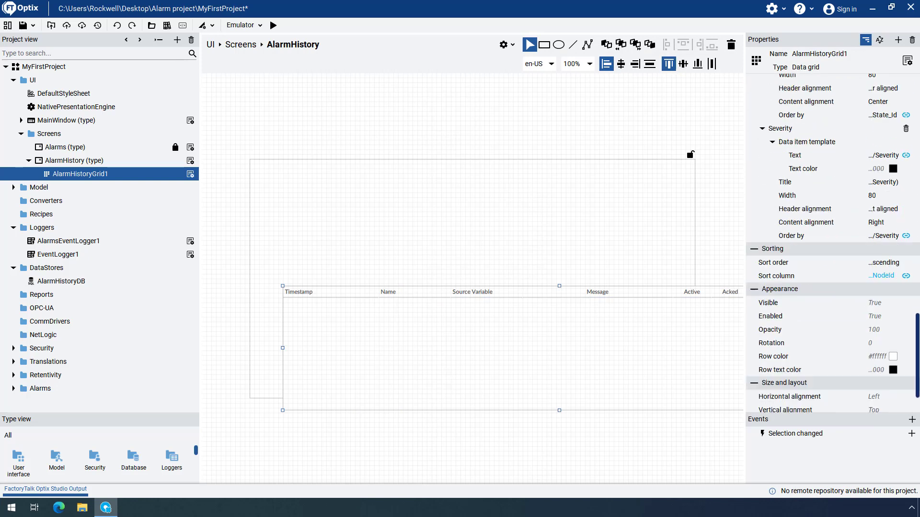
scroll(down, 3)
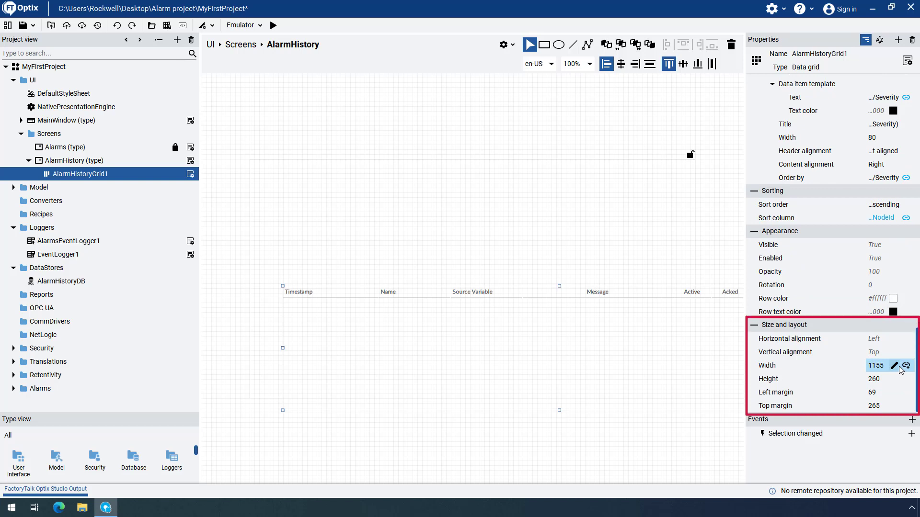
click(876, 365)
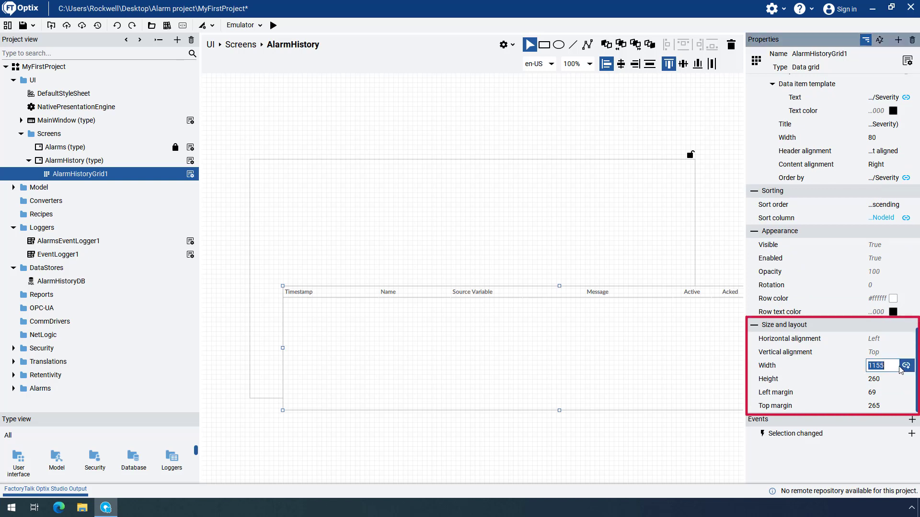
text(930)
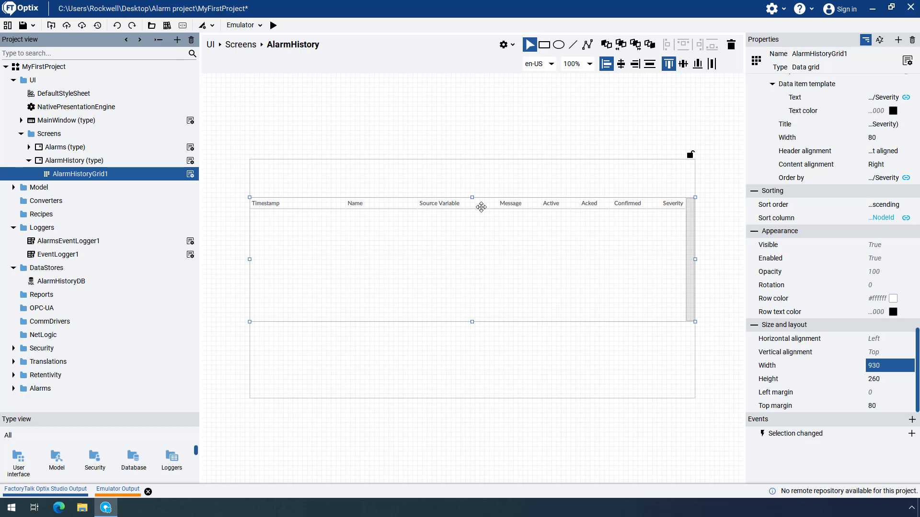
click(878, 339)
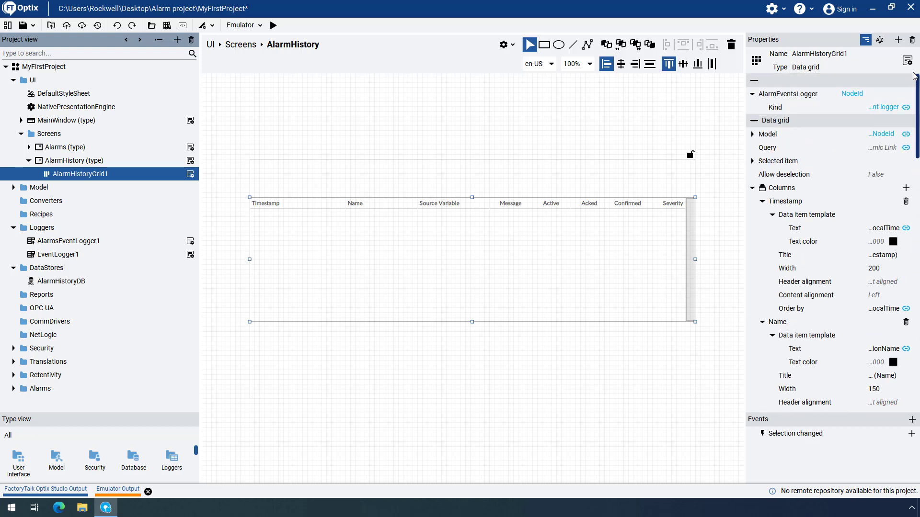
mouse_move(834, 73)
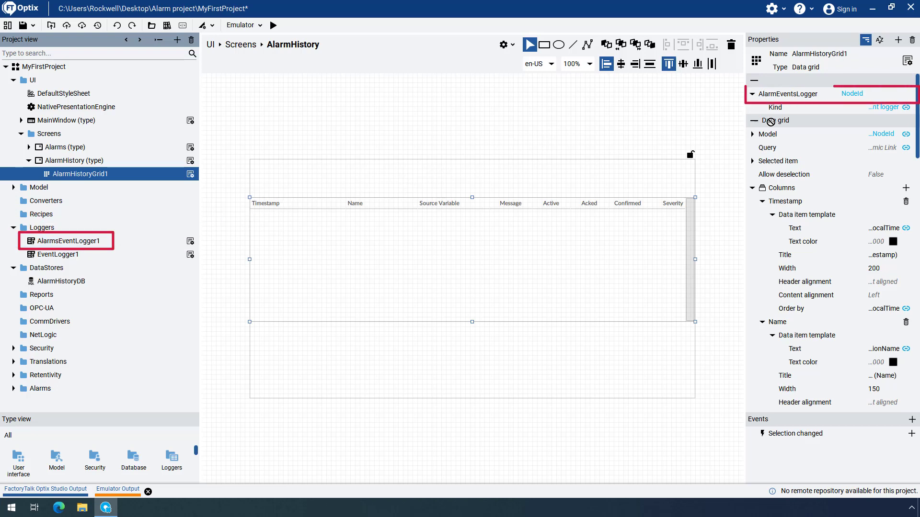
- Set AlarmHistoryGrid1's AlarmEventsLogger property to AlarmsEventLogger1
click(883, 93)
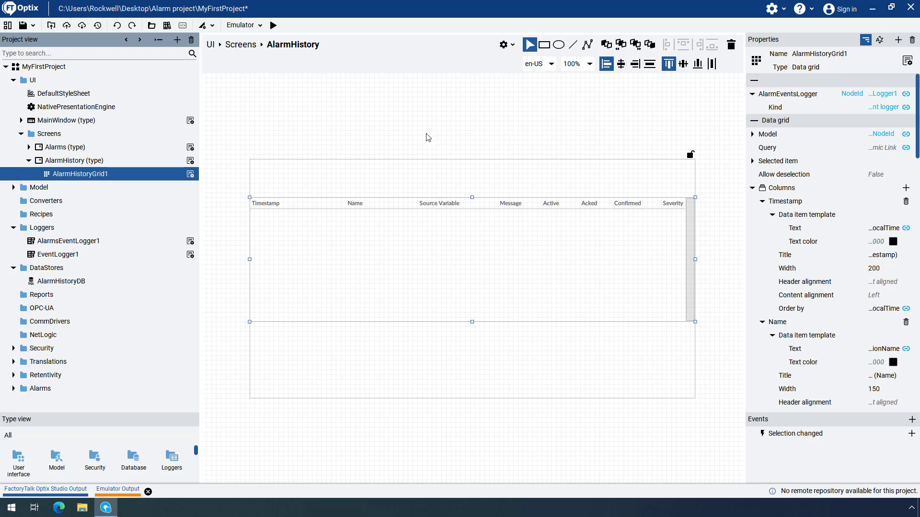
mouse_move(381, 138)
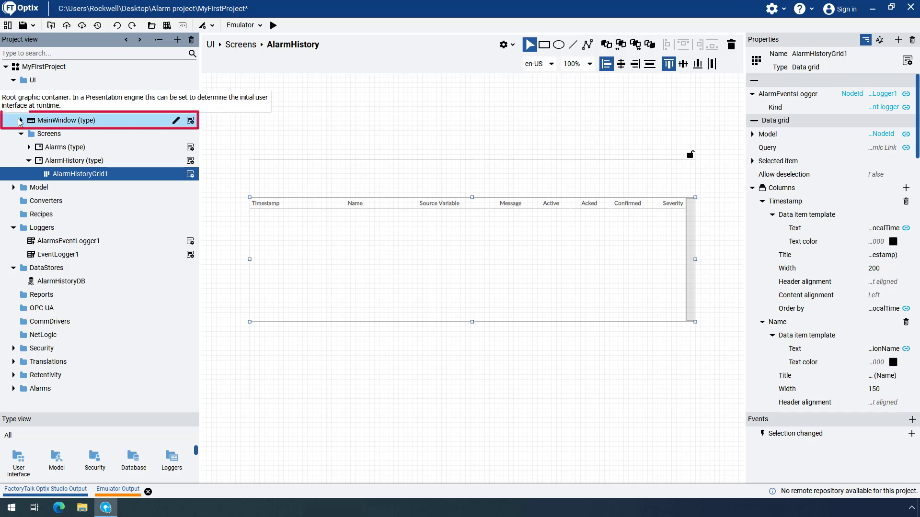
- Open NavigationPanel1 in MainWindow and add AlarmHistory as a tab beside Alarms
click(19, 120)
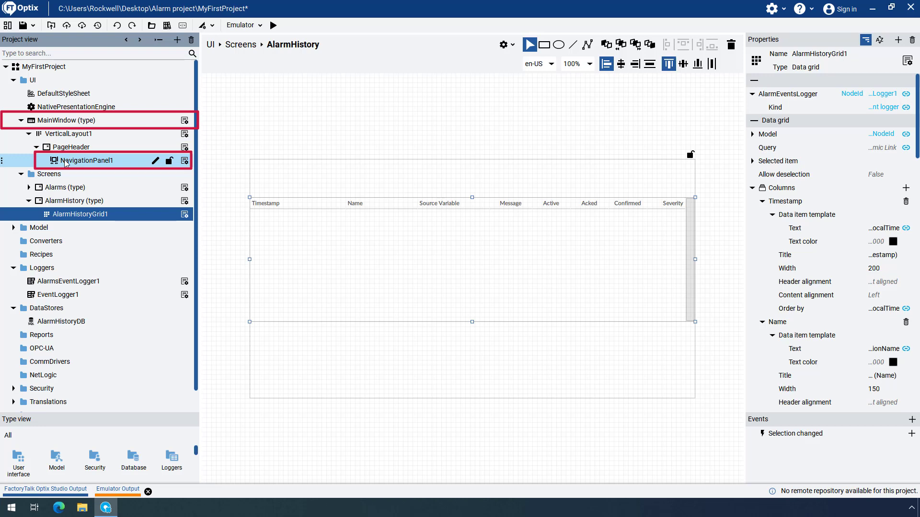
click(89, 160)
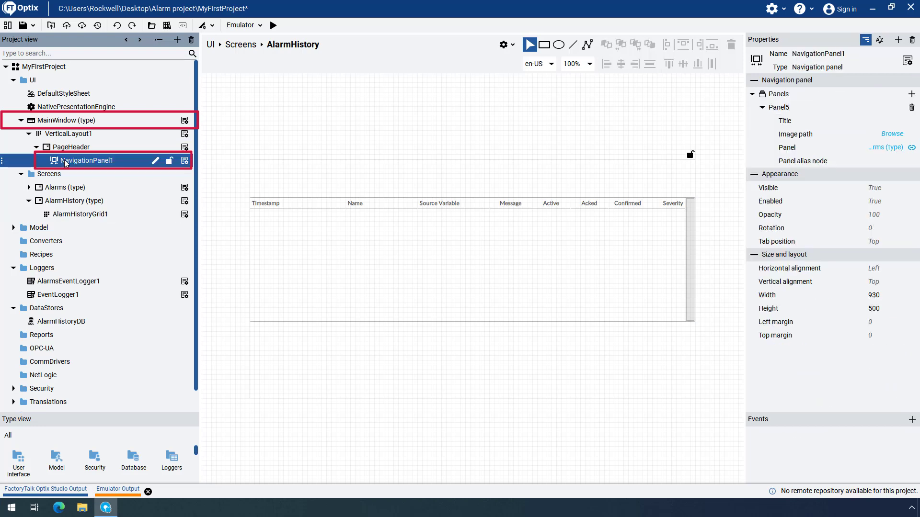
double_click(89, 160)
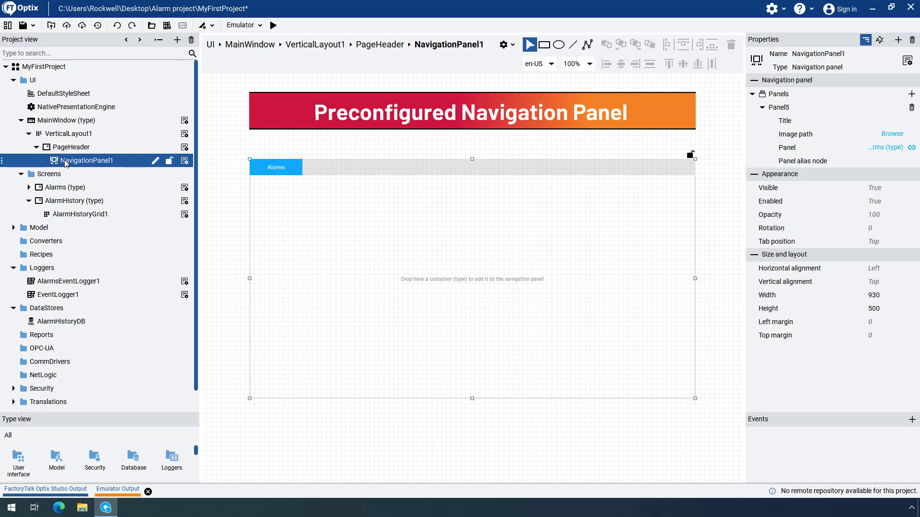
click(73, 201)
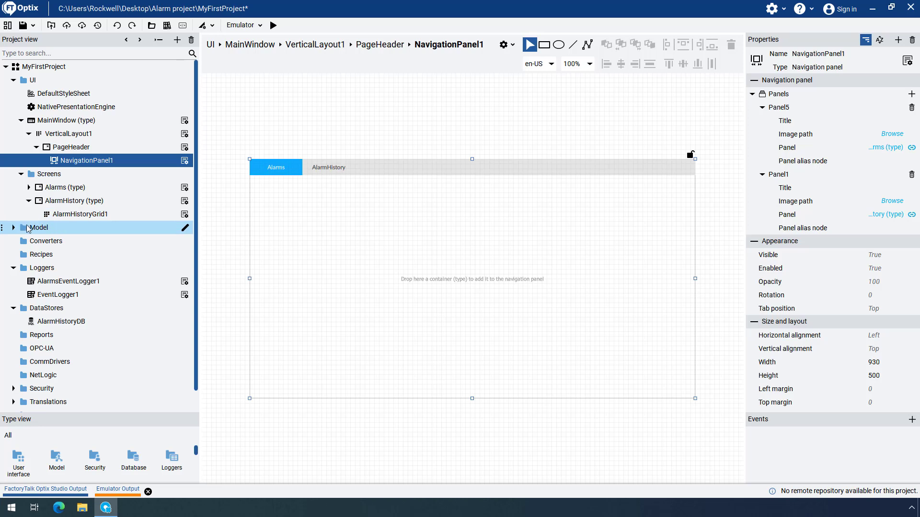
- Expand the Model folder in the Project view to show Alarm1_bool and Alarm2_int
click(13, 228)
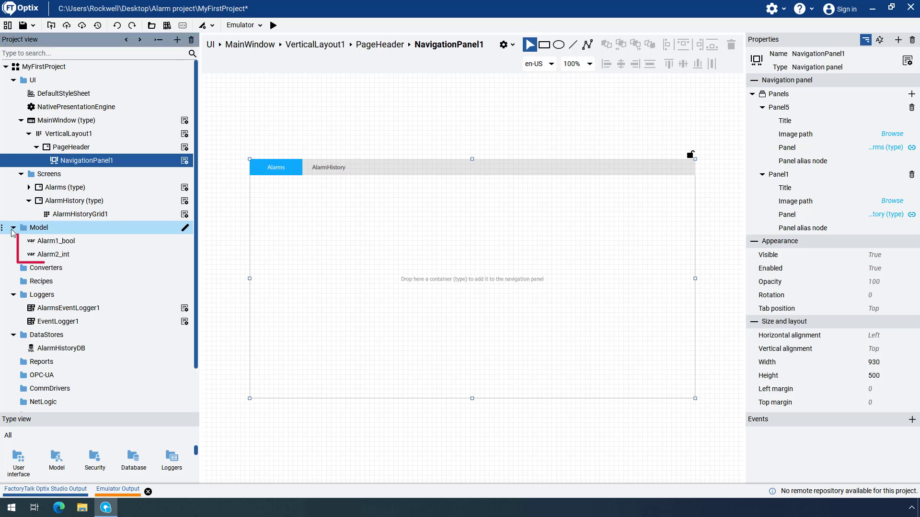
click(53, 254)
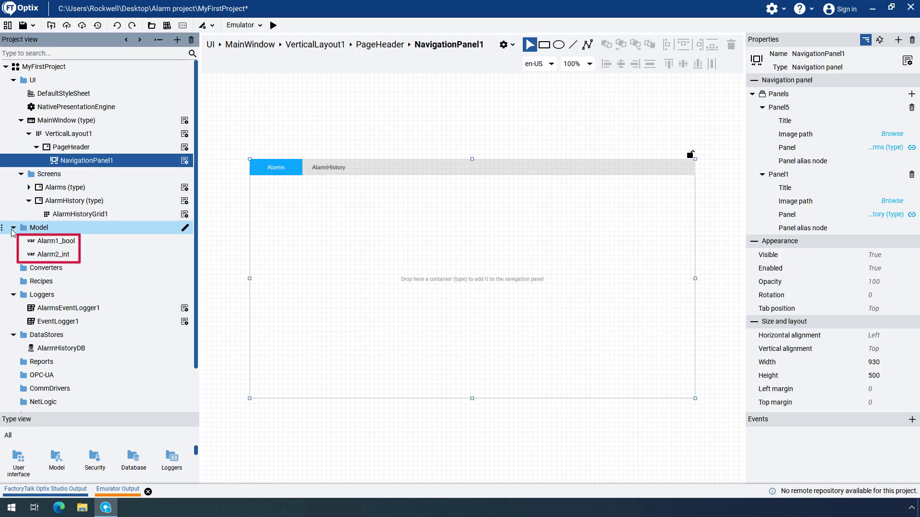
click(65, 187)
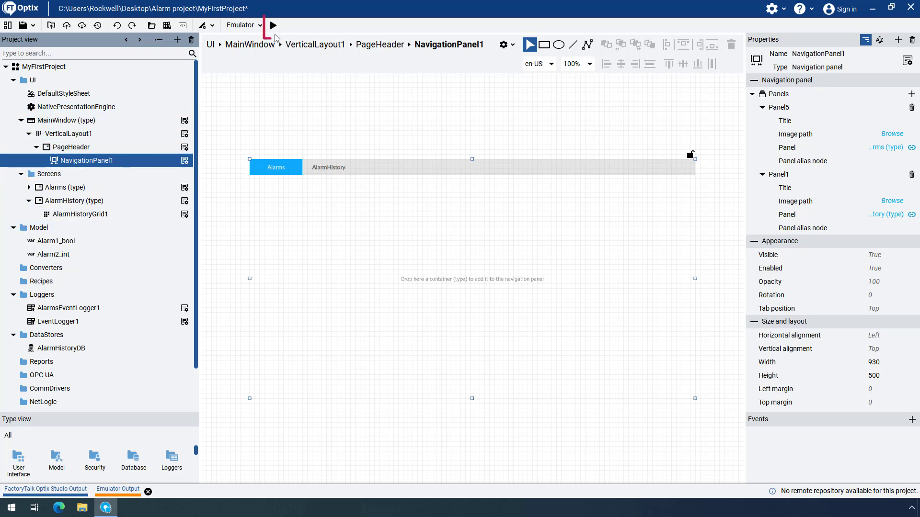
- Run the project in the emulator, switch on Alarm1_bool, and drop the level into LowLow
click(274, 24)
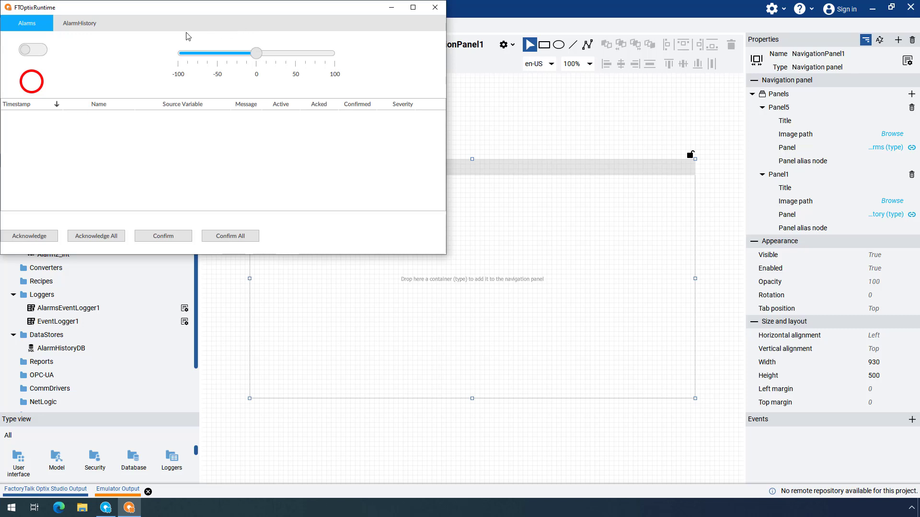
click(33, 50)
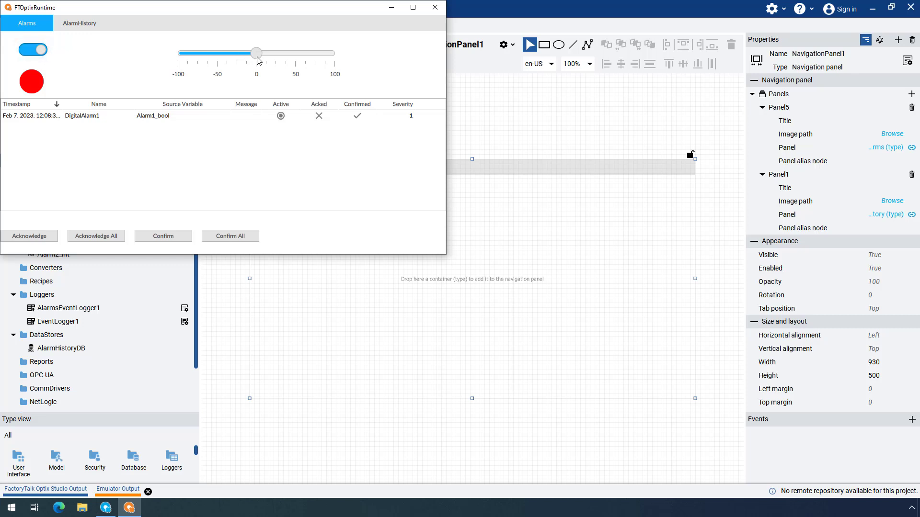
drag(256, 53, 229, 53)
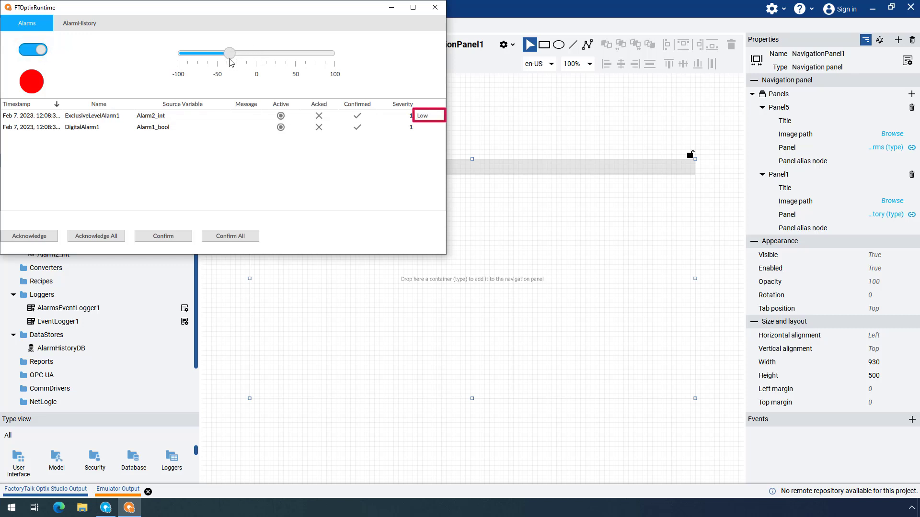
drag(229, 53, 201, 53)
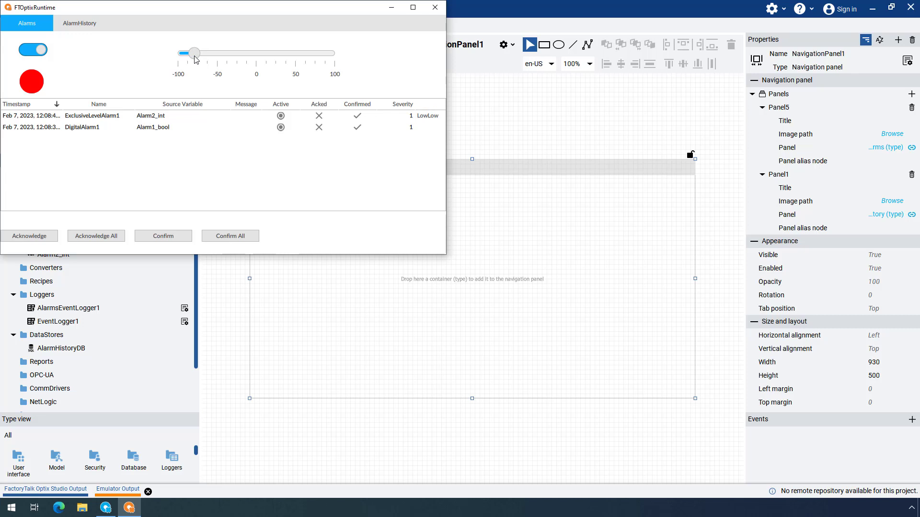
- Raise the level alarm through High into HighHigh, then view the AlarmHistory page
drag(194, 52, 281, 53)
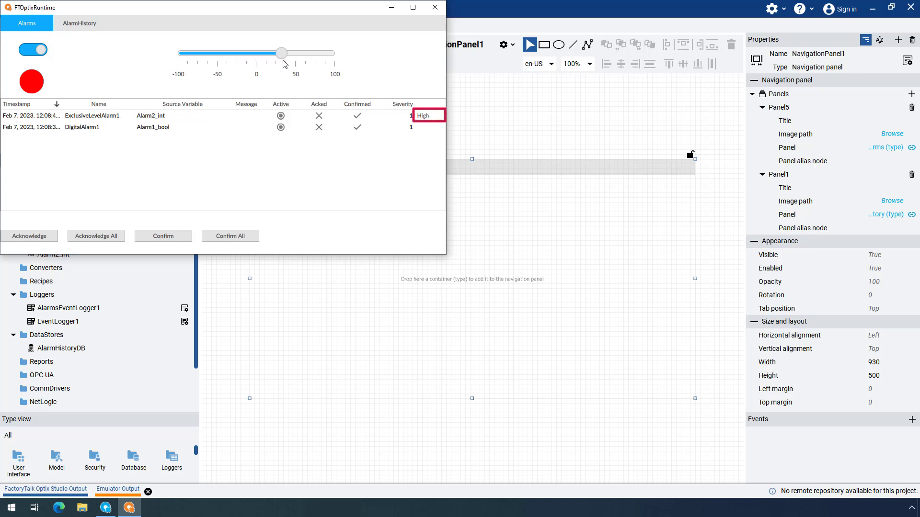
drag(282, 53, 299, 53)
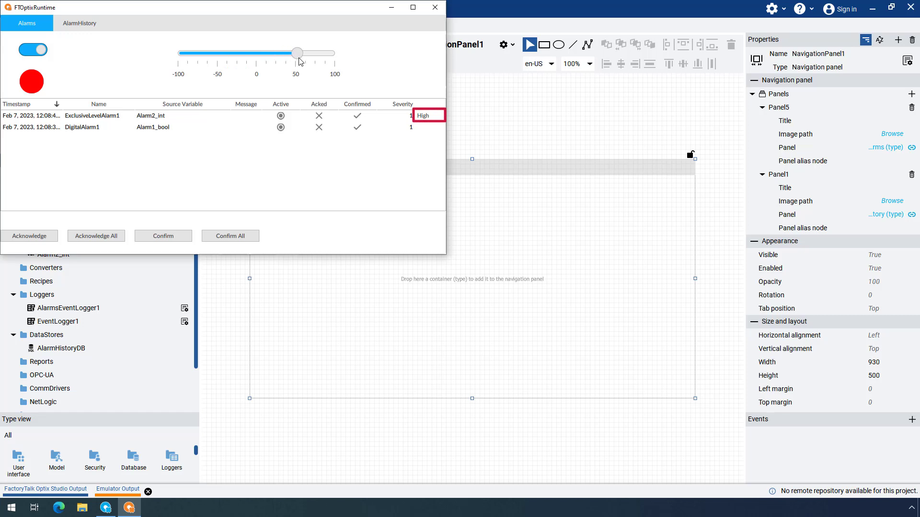
drag(298, 52, 312, 52)
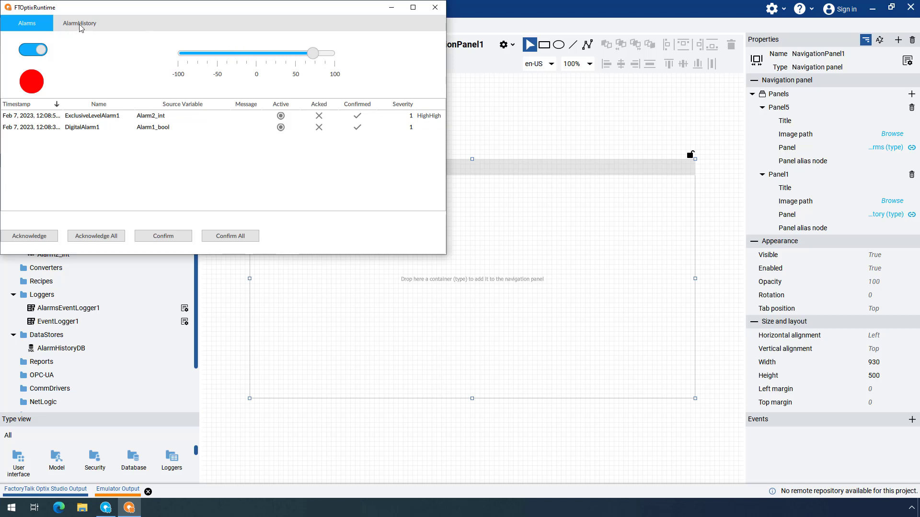
click(79, 23)
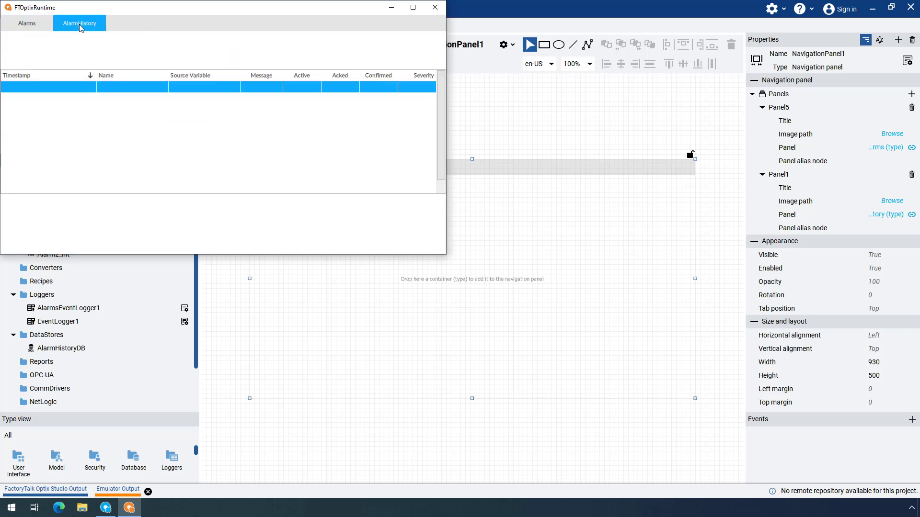